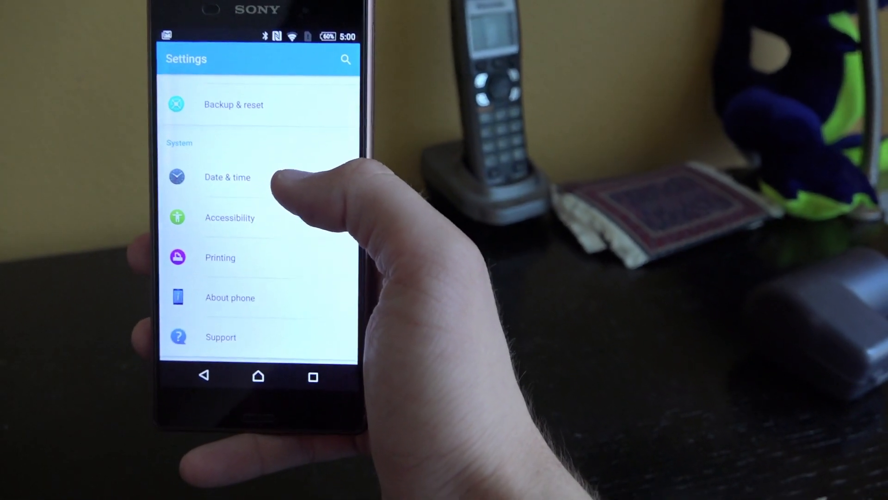
- View About phone > Status, scrolling through battery level, IP, MAC, serial number and up time
click(230, 297)
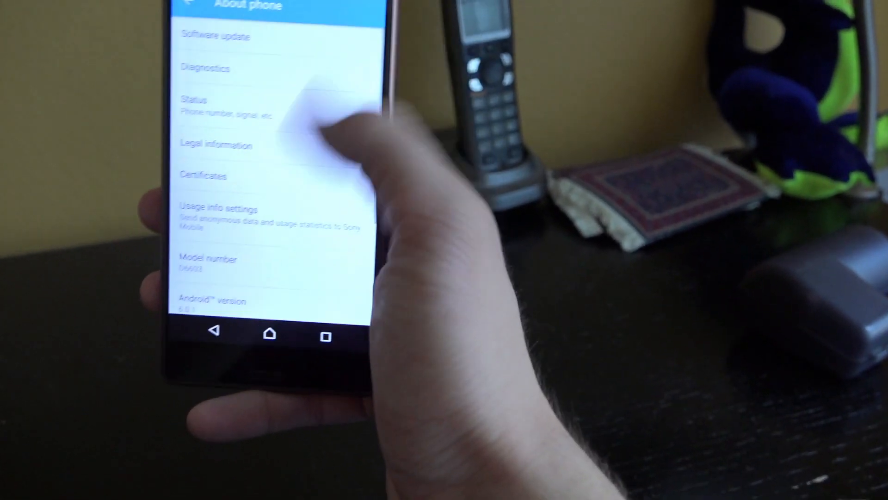
click(195, 102)
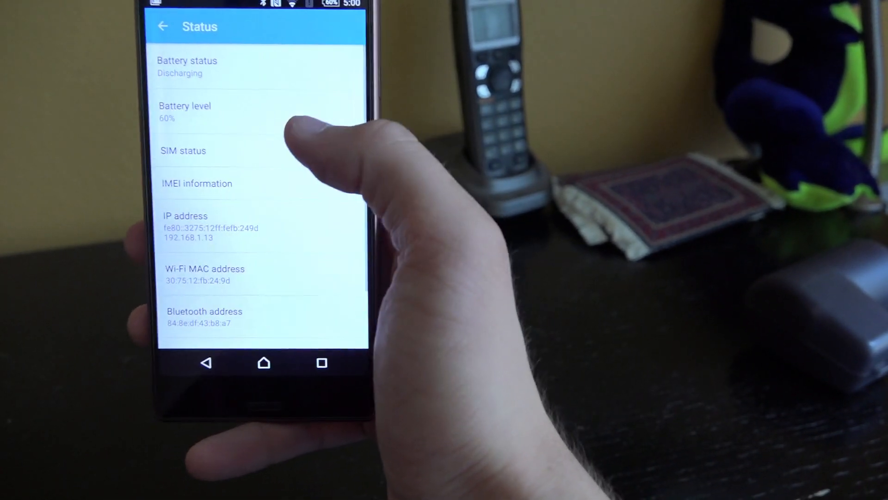
scroll(down, 3)
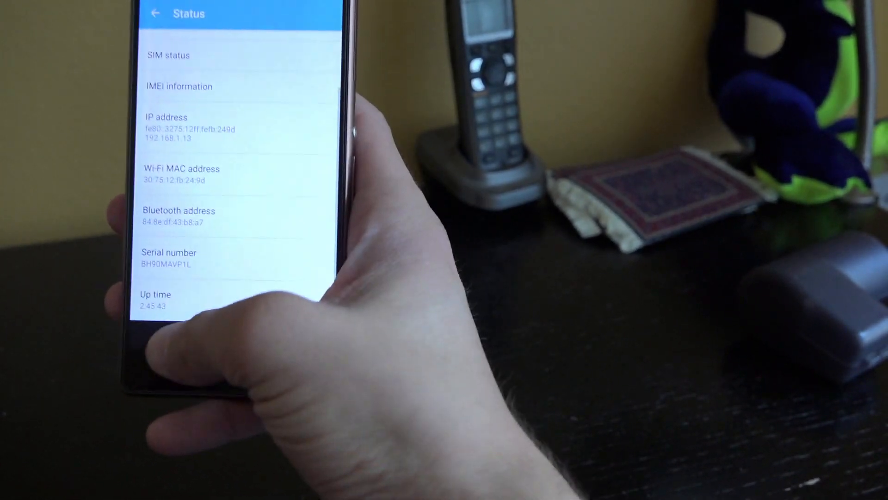
click(166, 25)
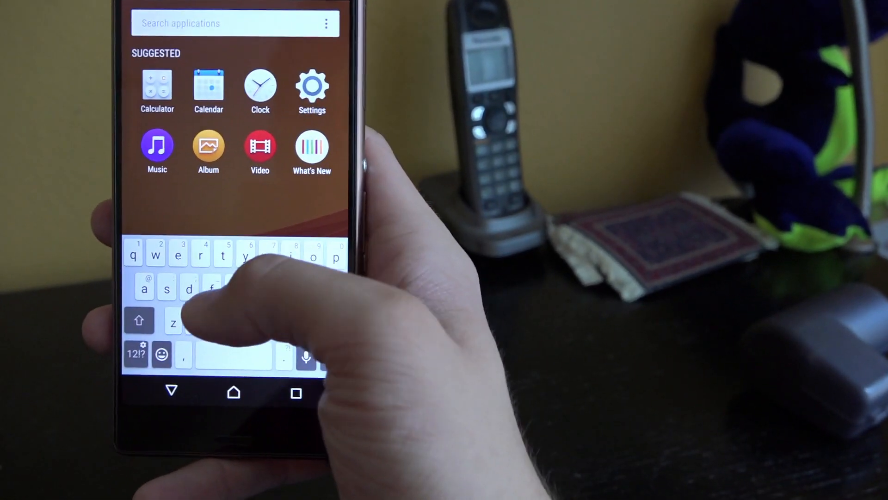
- Search apps for 'te' to list matches and a Google Play option, then clear it
text(te)
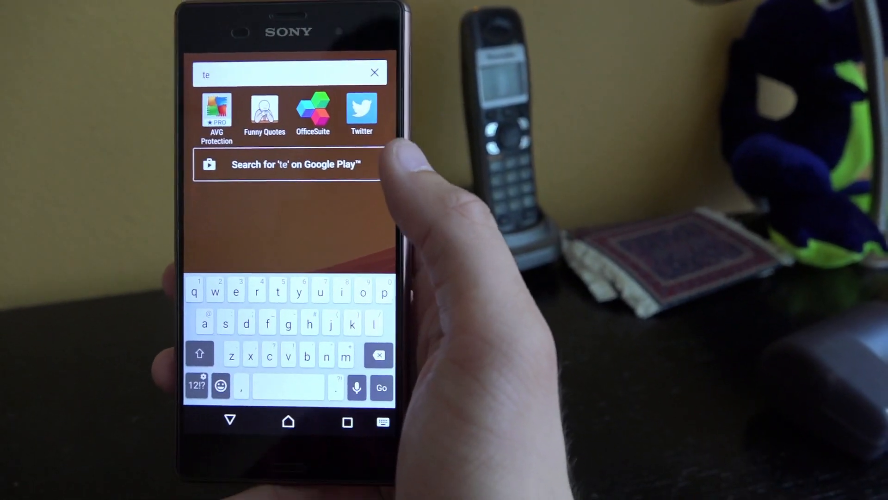
click(374, 72)
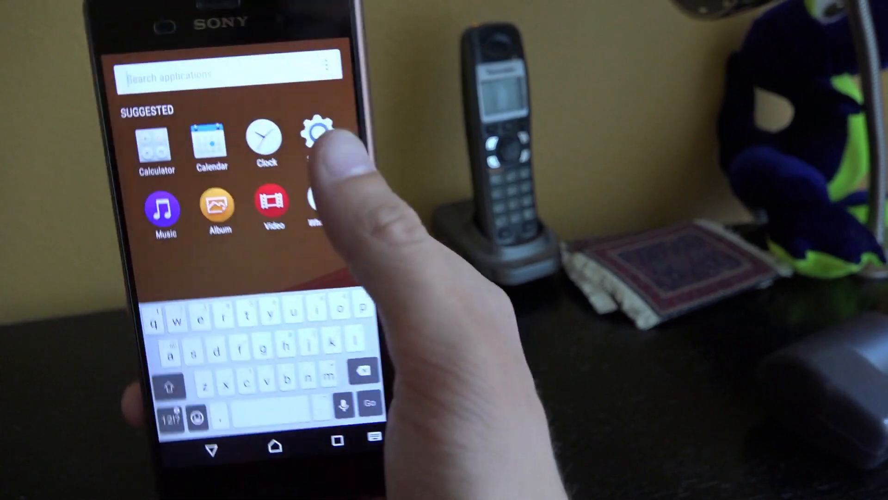